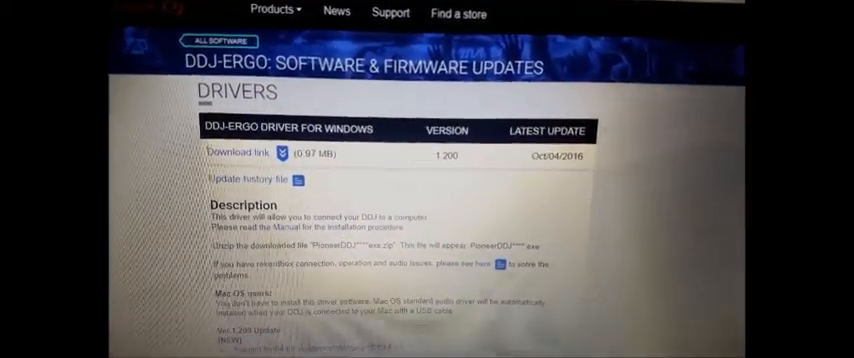
# Filter Serato's DJ Hardware list to Controllers and bring up the Manufacturer choices.
pyautogui.scroll(-3)
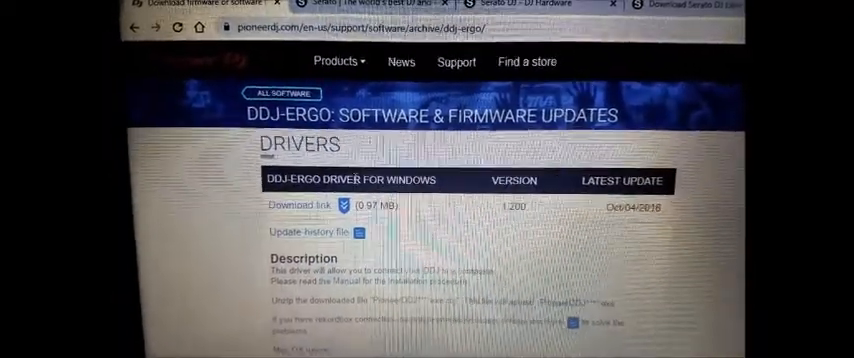
pyautogui.scroll(-3)
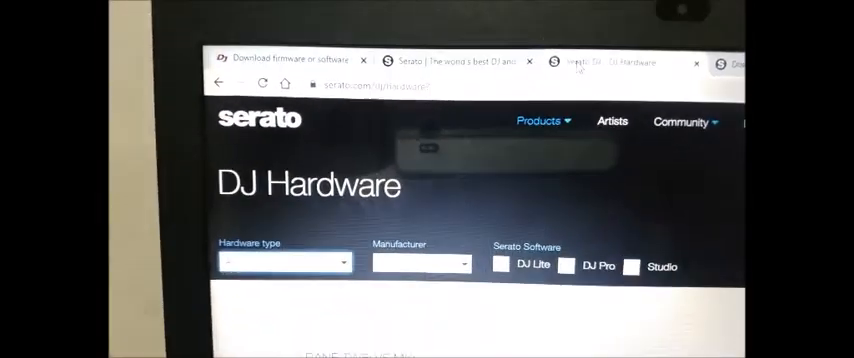
pyautogui.scroll(-3)
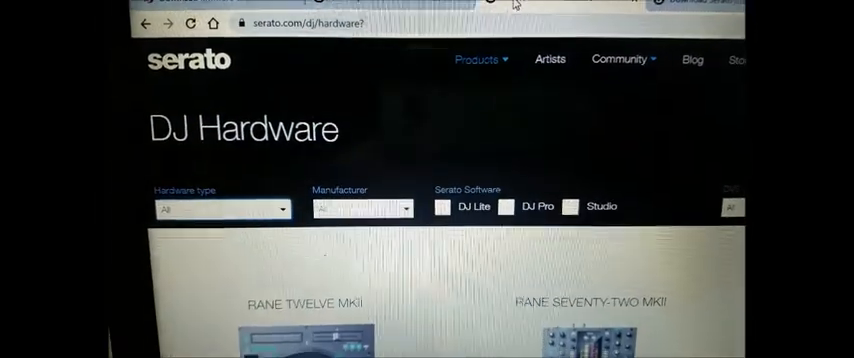
pyautogui.scroll(-3)
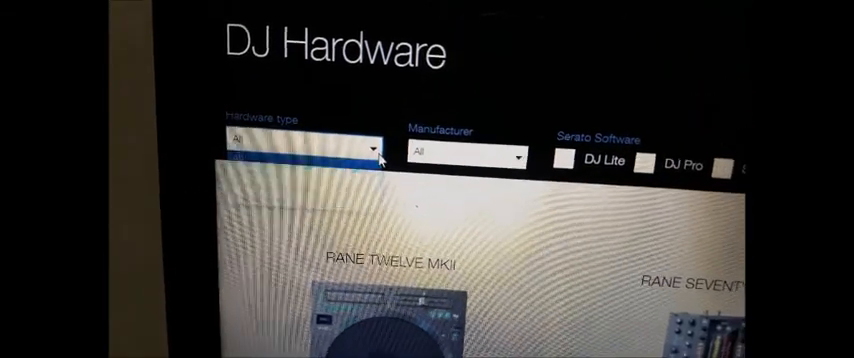
pyautogui.click(296, 146)
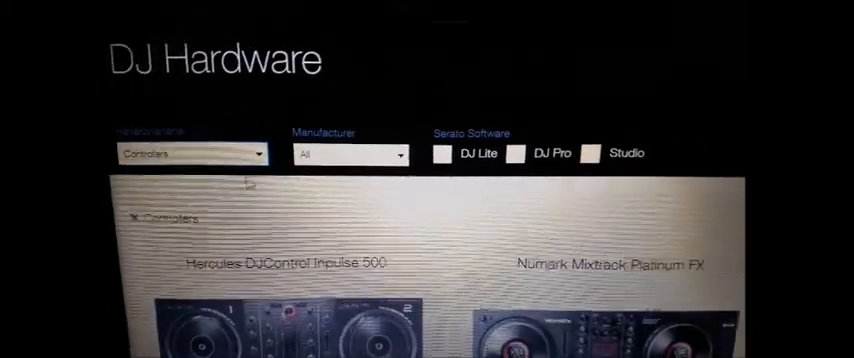
pyautogui.click(340, 156)
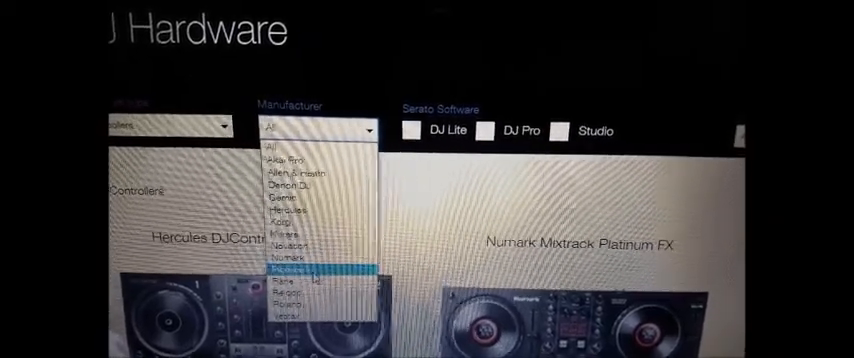
# Narrow the controller list to Pioneer DJ and browse models such as DDJ-SX3 and DDJ-SR2.
pyautogui.click(312, 274)
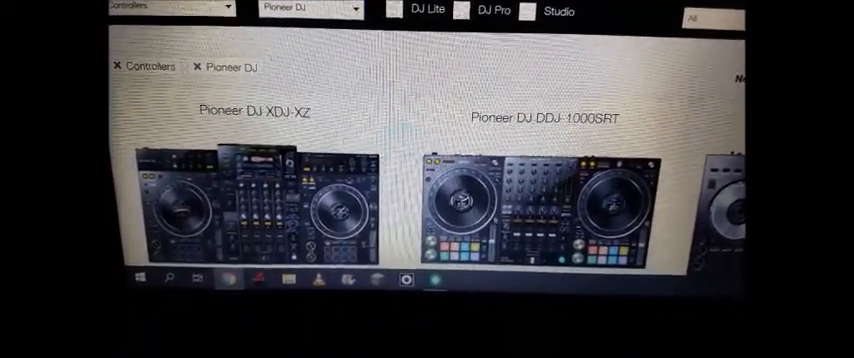
pyautogui.scroll(-3)
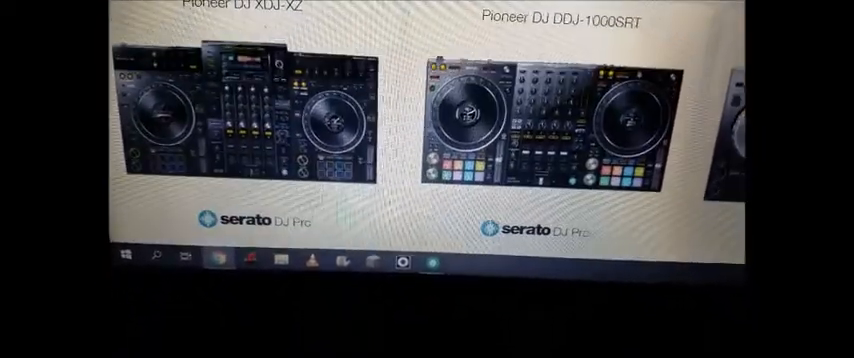
pyautogui.scroll(-3)
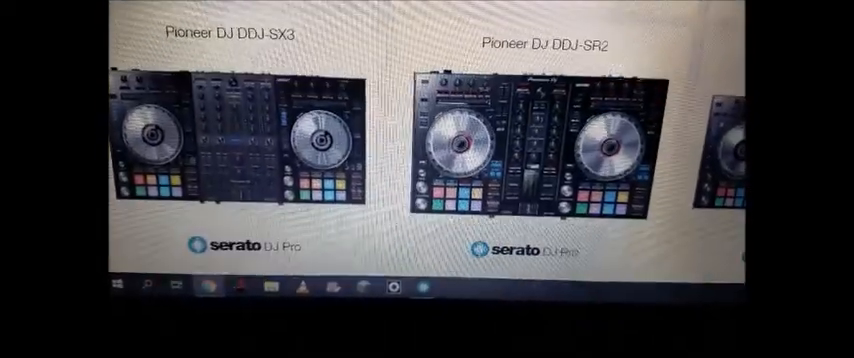
pyautogui.scroll(-3)
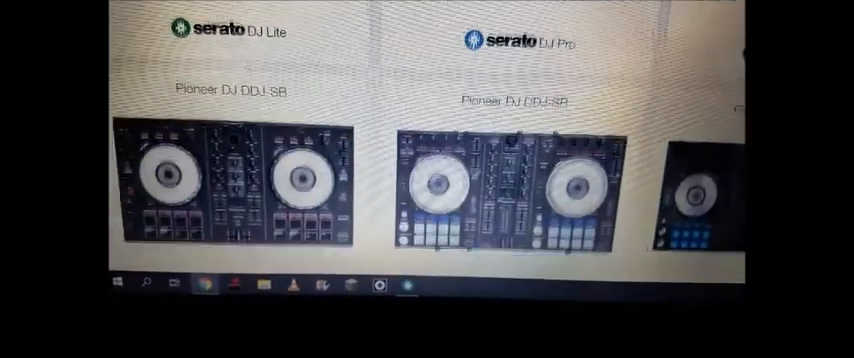
pyautogui.scroll(-3)
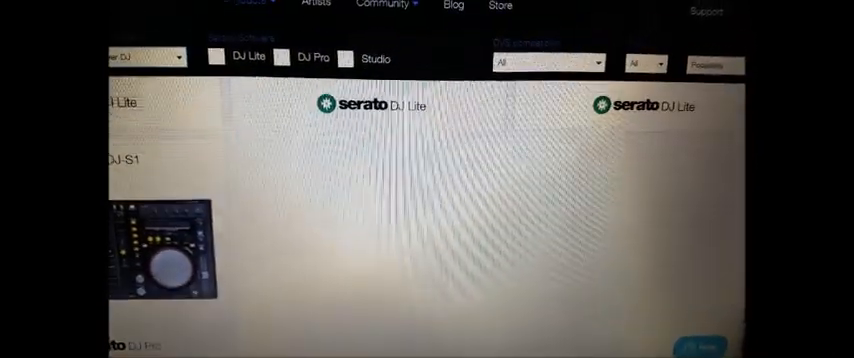
pyautogui.scroll(-3)
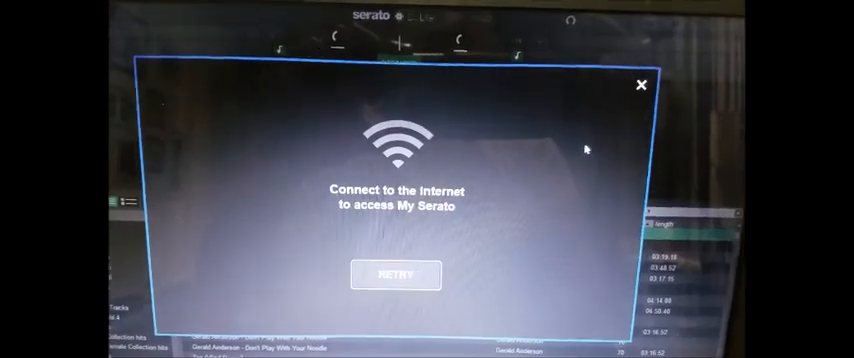
# Dismiss the My Serato internet connection notice to reveal the library and crates.
pyautogui.click(644, 84)
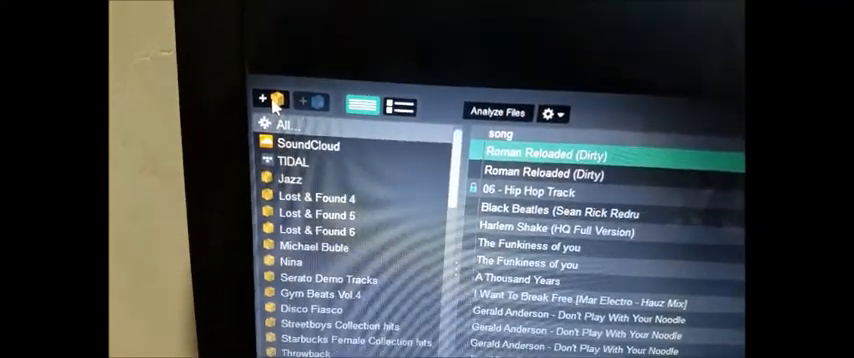
# Scroll the crate list to reveal Birthday Songs, Christmas songs and Zumba DJ mixes.
pyautogui.scroll(-3)
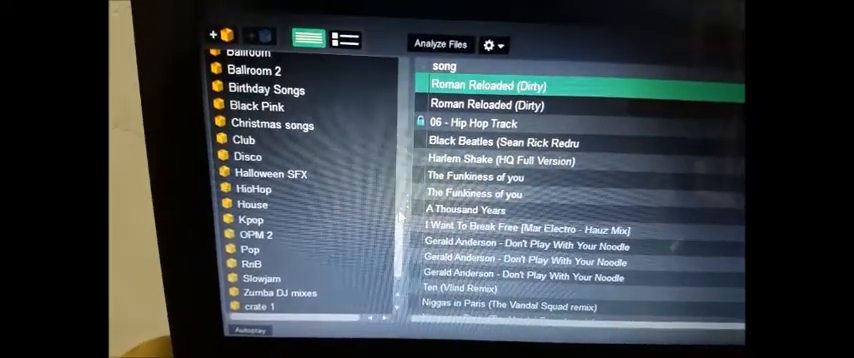